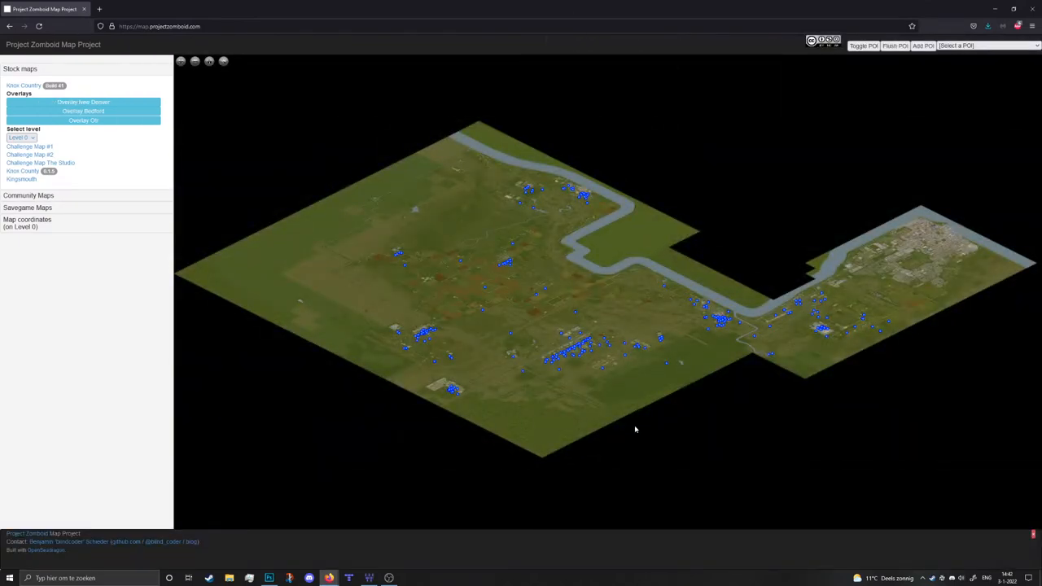
pyautogui.moveTo(617, 420)
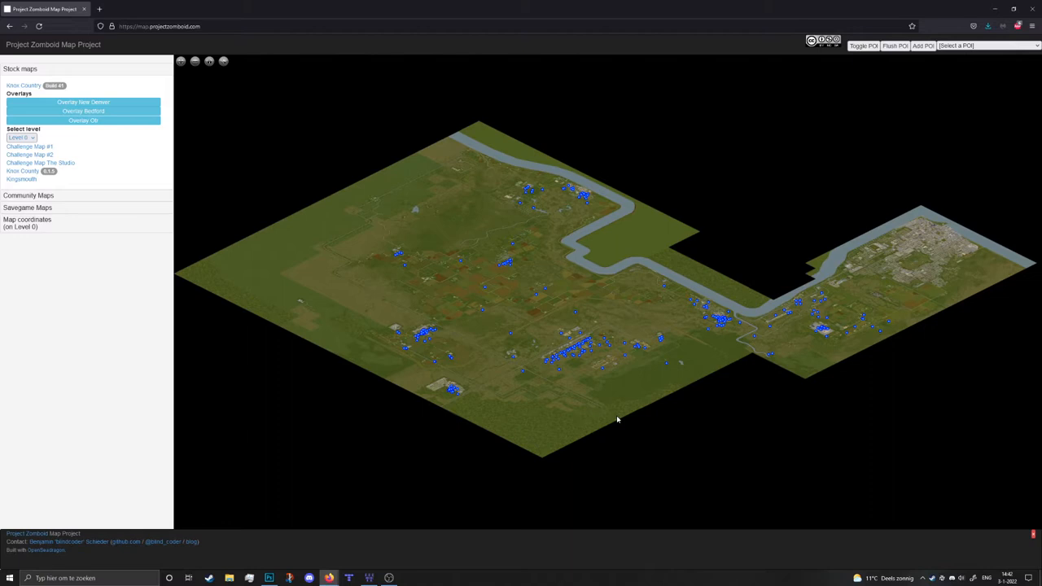
pyautogui.moveTo(456, 221)
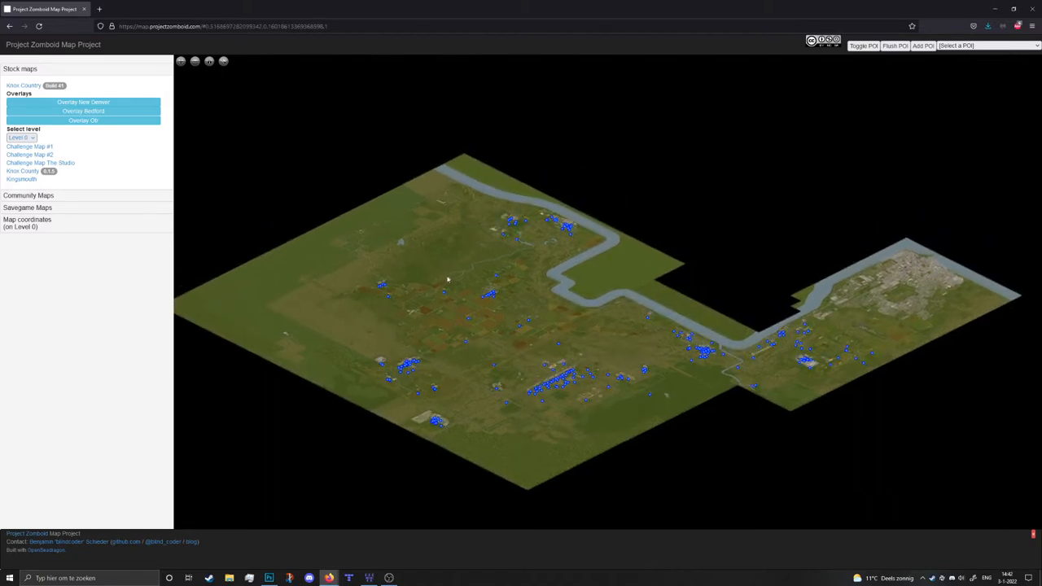
pyautogui.moveTo(629, 430)
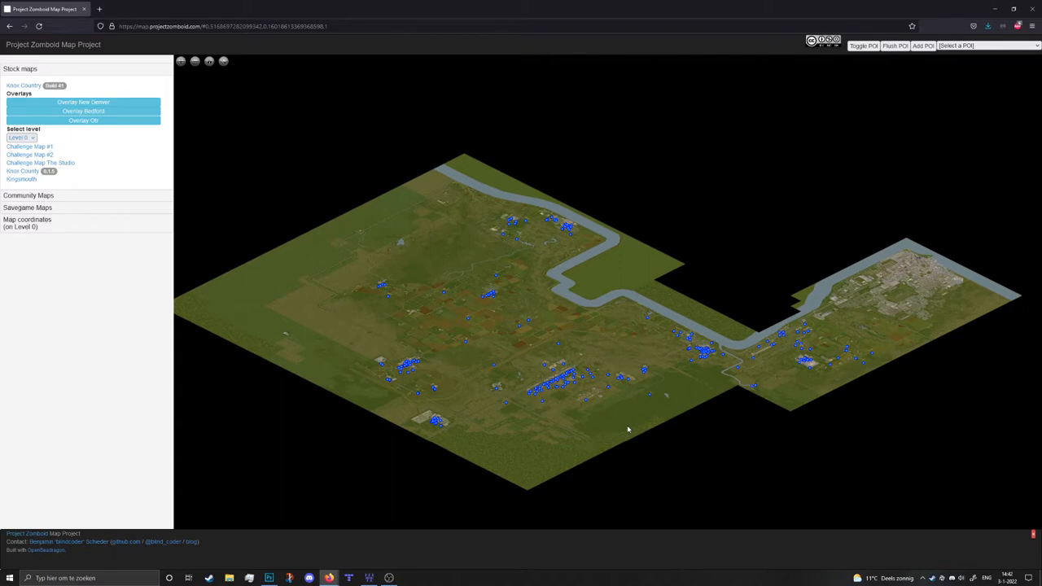
# Pan the world map toward the farmland and roads area to read its coordinates.
pyautogui.moveTo(627, 430); pyautogui.dragTo(648, 446)
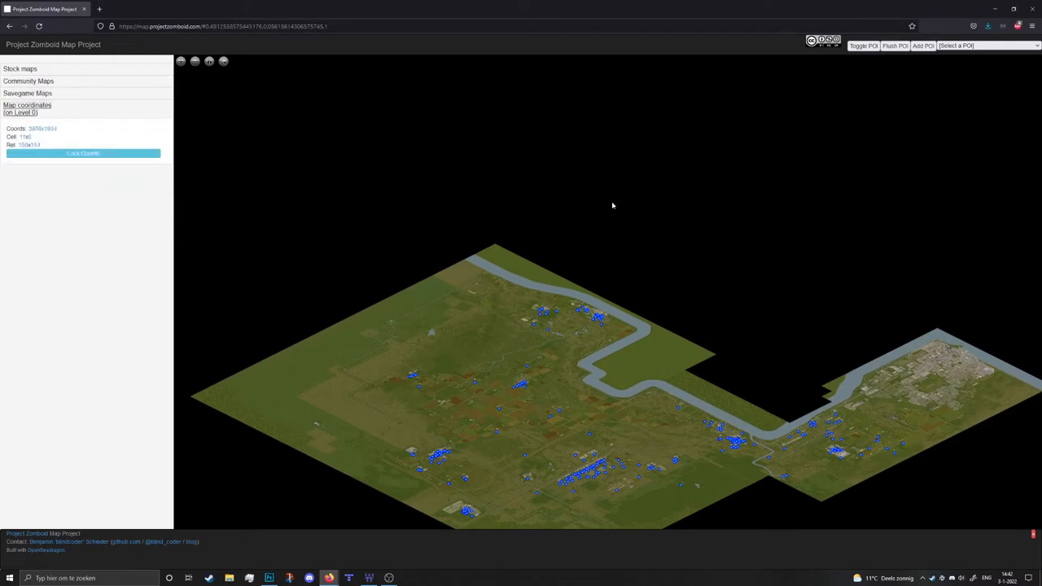
pyautogui.moveTo(702, 145)
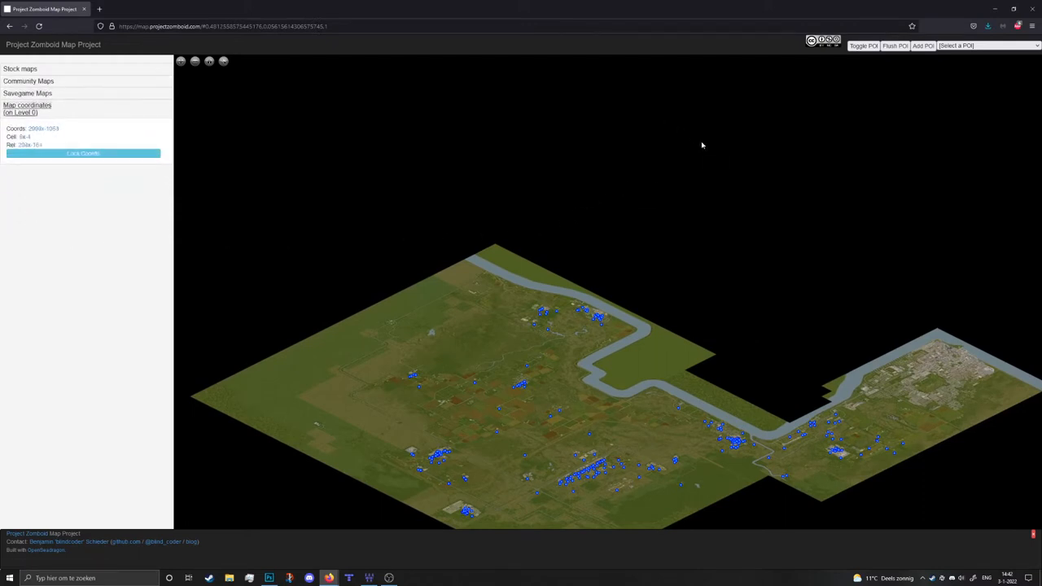
pyautogui.moveTo(603, 89)
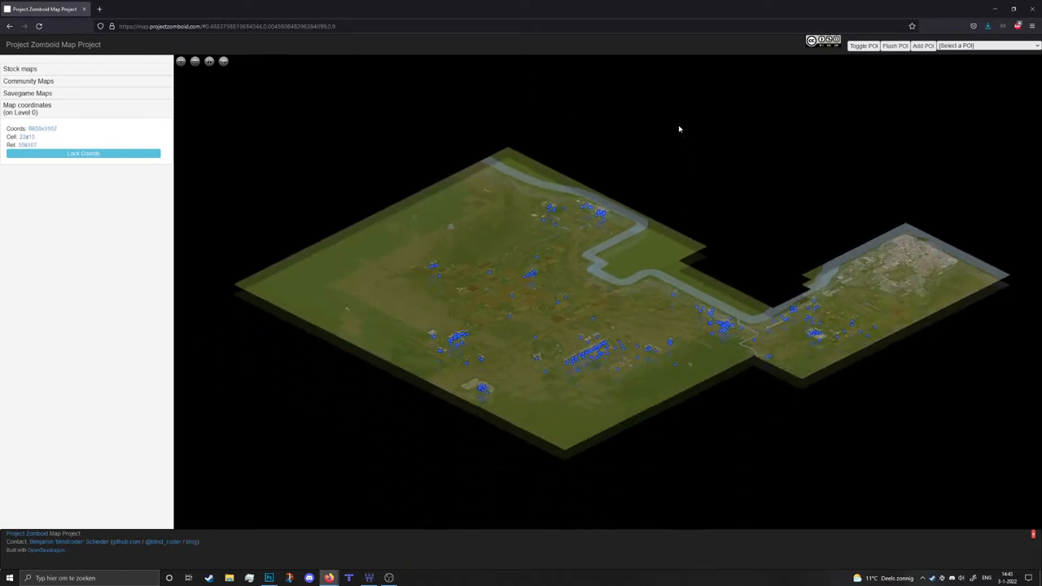
pyautogui.moveTo(681, 128); pyautogui.dragTo(638, 300)
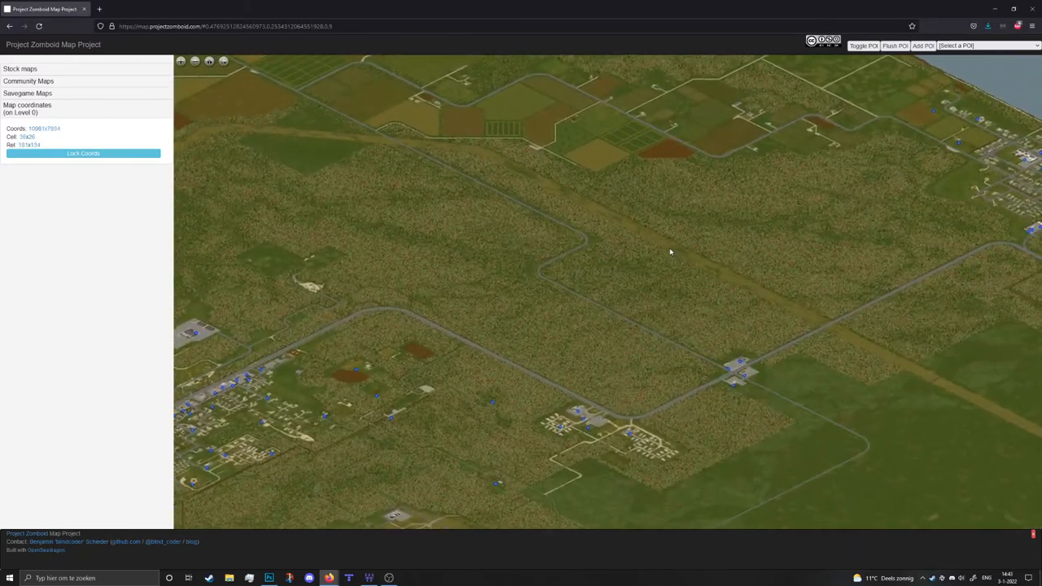
# Show the blue point-of-interest markers across the farmland and road area.
pyautogui.click(863, 45)
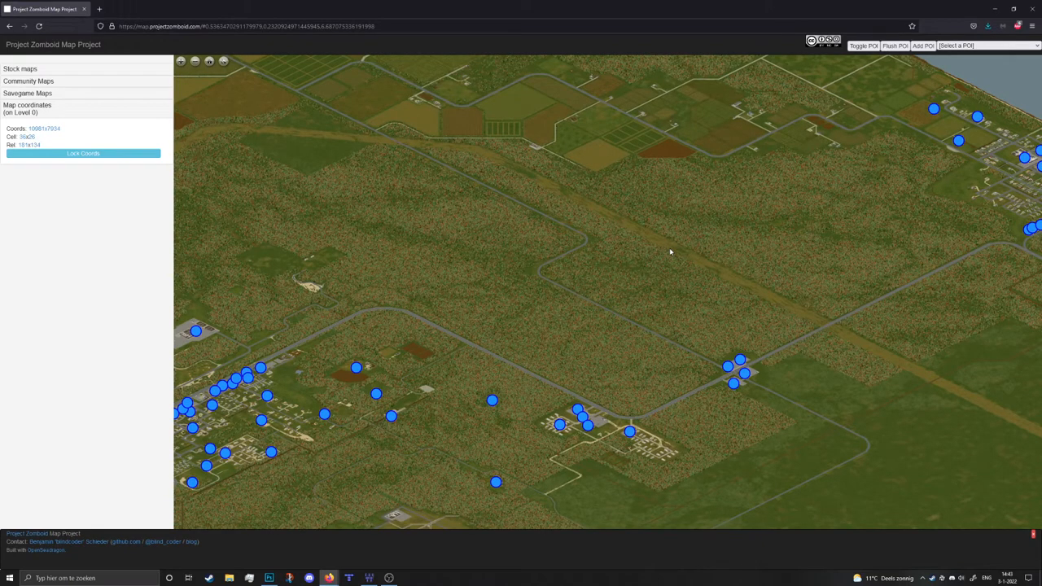
pyautogui.moveTo(671, 258)
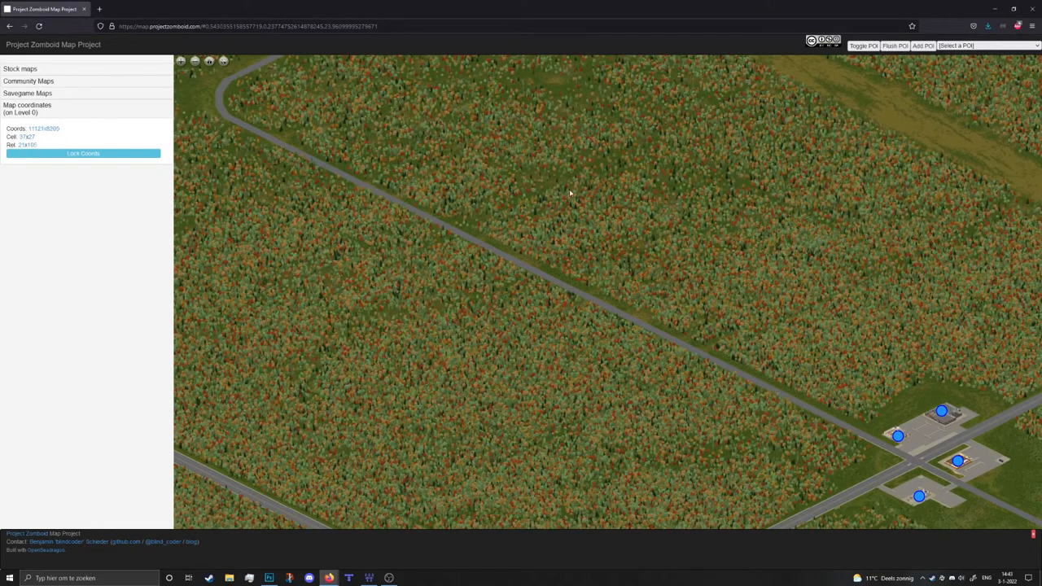
pyautogui.moveTo(866, 131)
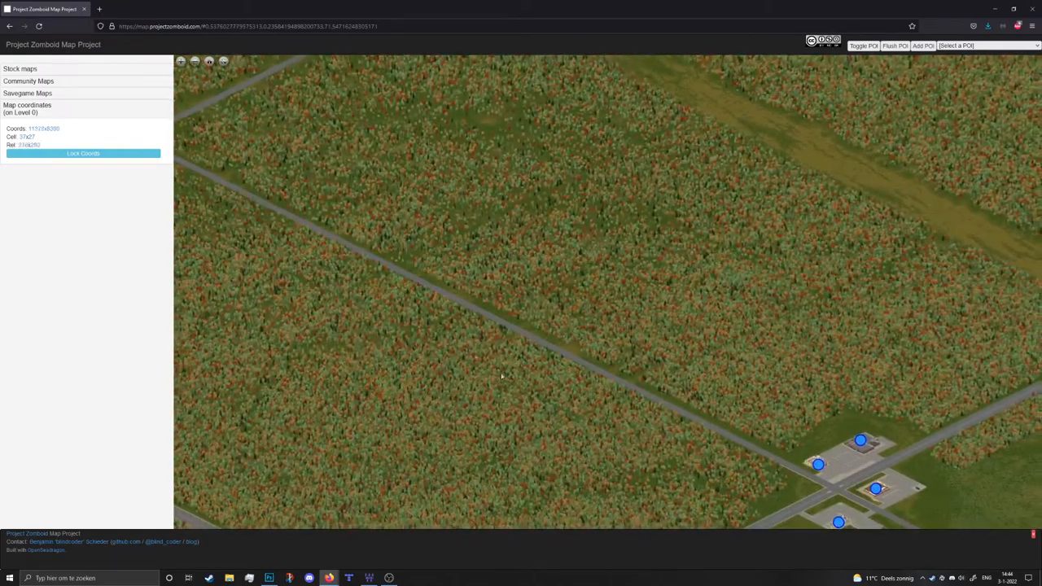
# Zoom to tree level along the road and pick the spot at its edge for coordinates.
pyautogui.click(268, 578)
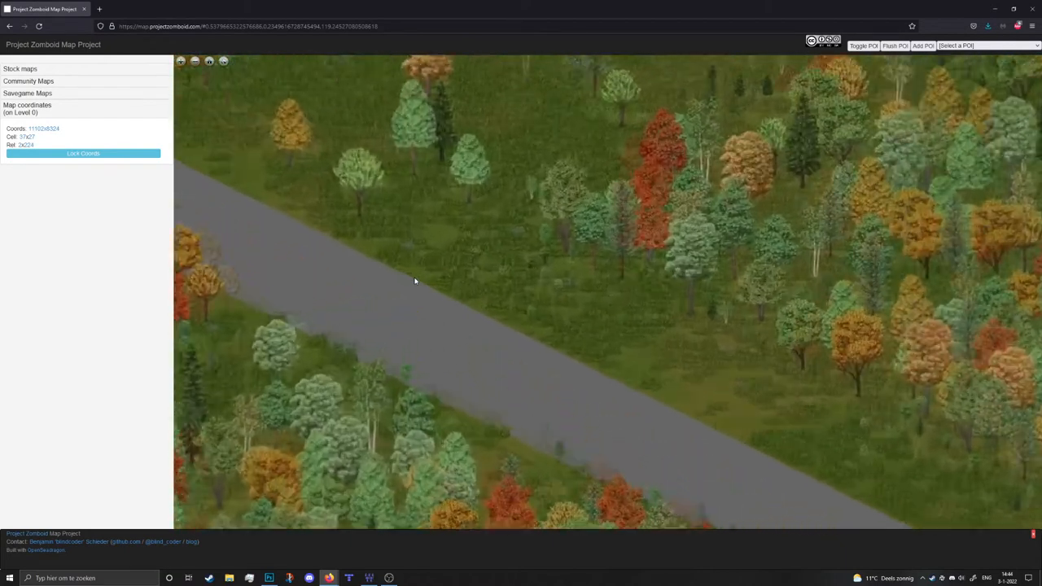
pyautogui.moveTo(415, 280); pyautogui.dragTo(538, 241)
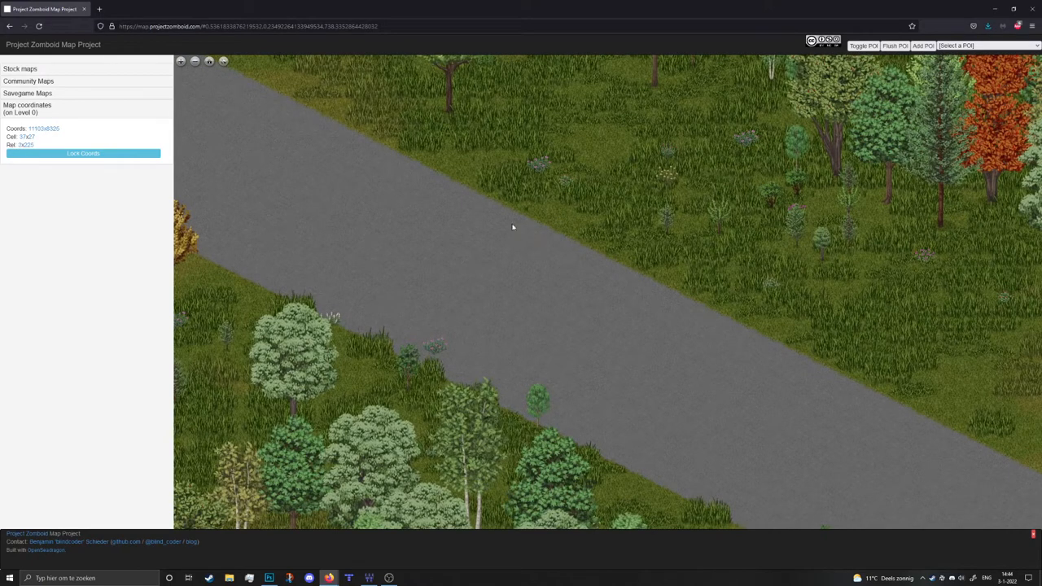
pyautogui.moveTo(560, 219)
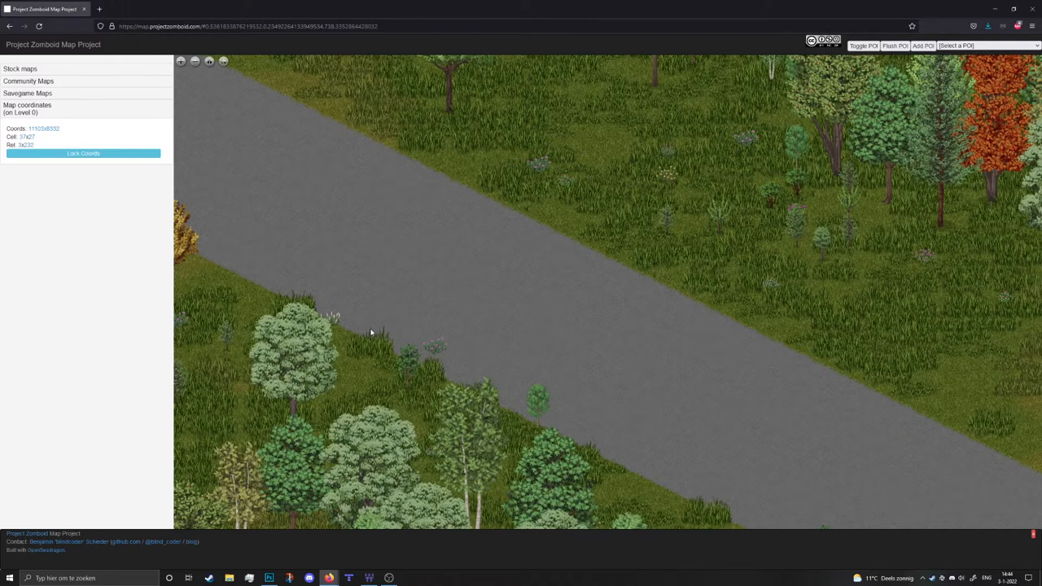
pyautogui.moveTo(365, 330)
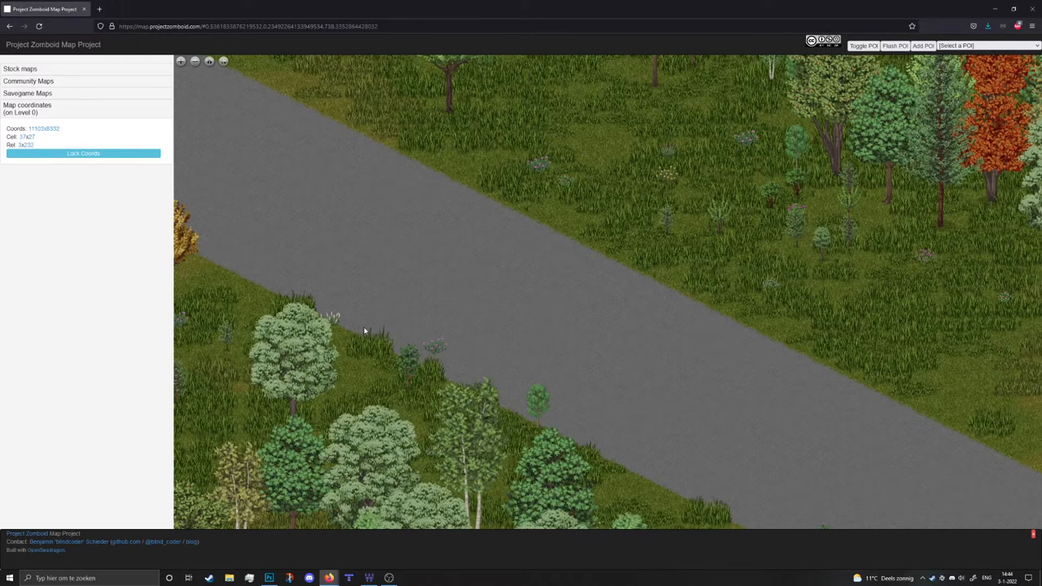
pyautogui.click(269, 578)
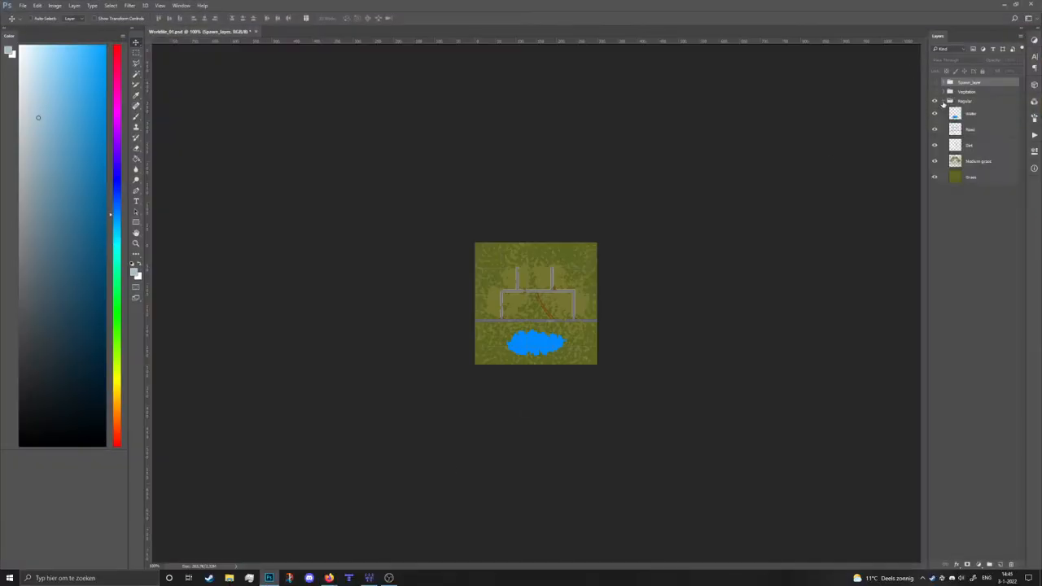
# Hide the blue water layer and expand the vegetation group in the Layers panel.
pyautogui.click(935, 101)
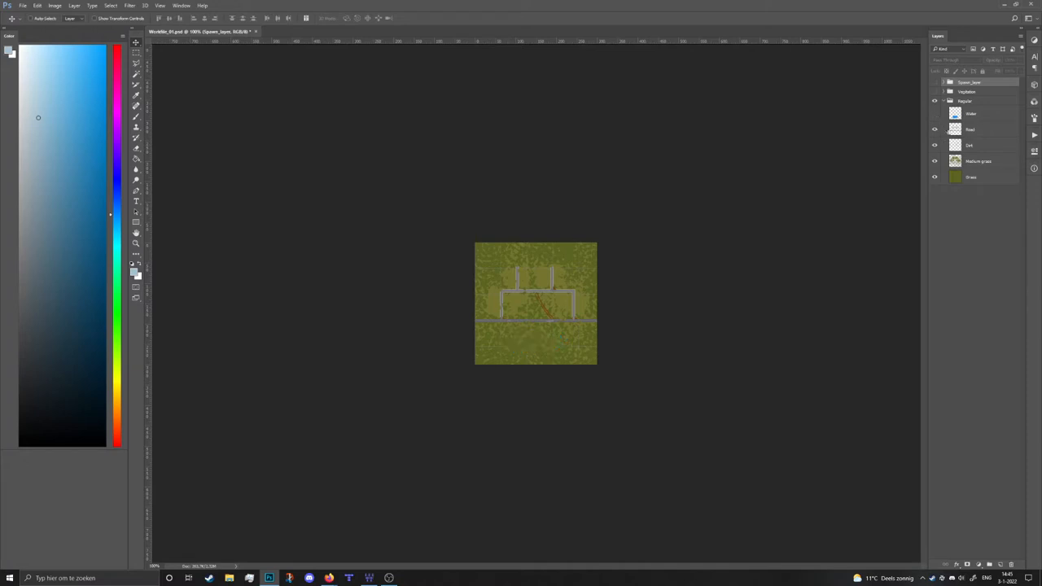
pyautogui.click(970, 131)
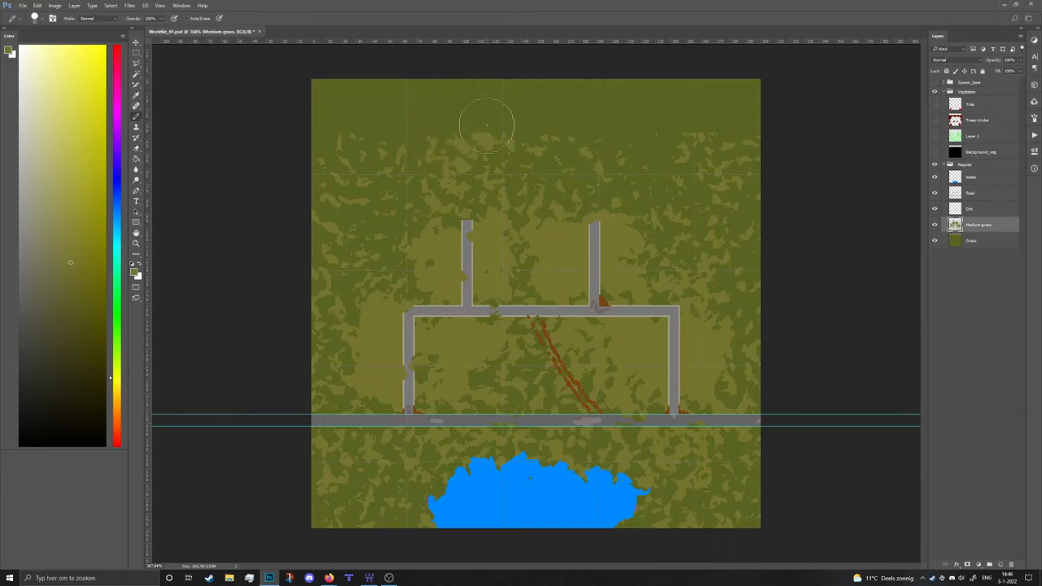
# Adjust the brush size and paint red tree clusters near the tile's top-right corner.
pyautogui.rightClick(485, 124)
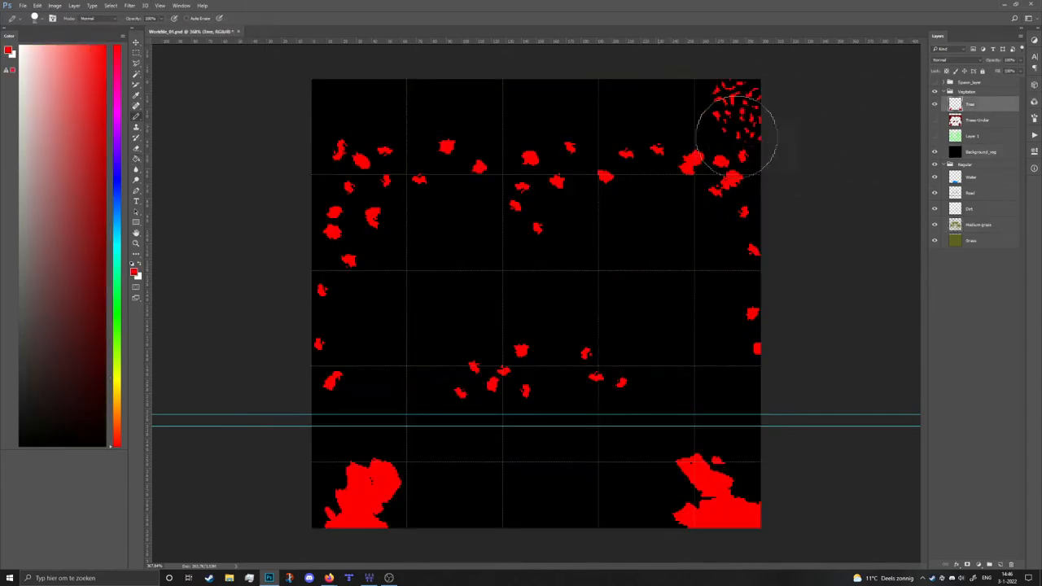
pyautogui.moveTo(736, 133); pyautogui.dragTo(550, 122)
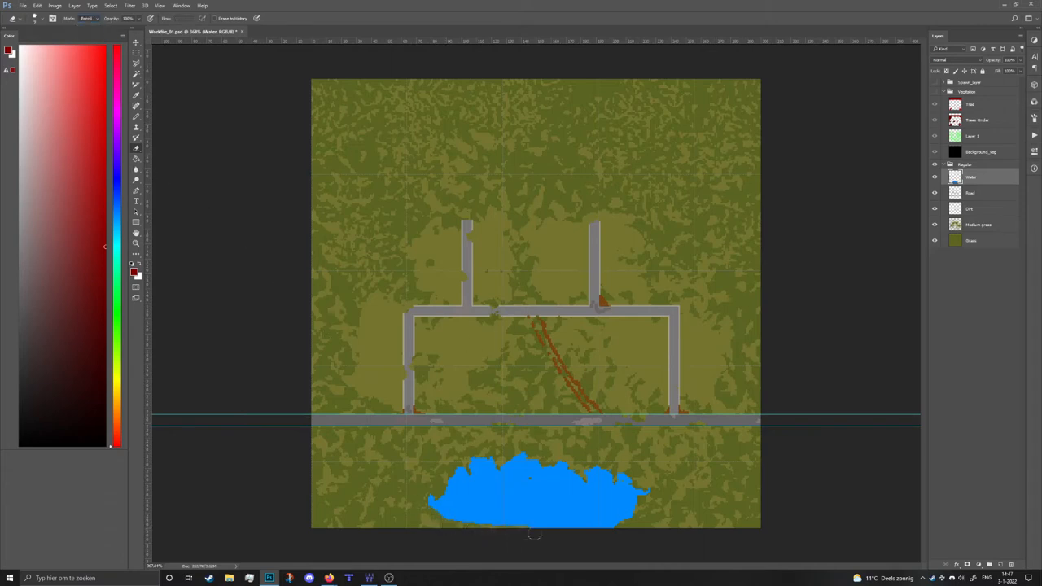
# Roughen the blue pond's shoreline into a ragged, irregular outline.
pyautogui.moveTo(534, 534); pyautogui.dragTo(639, 511)
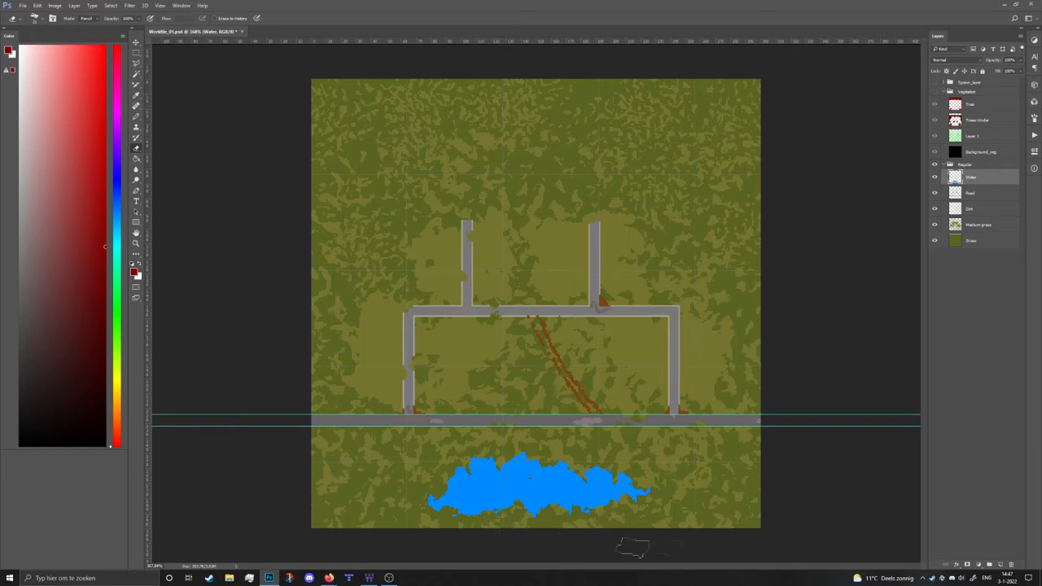
pyautogui.moveTo(713, 482)
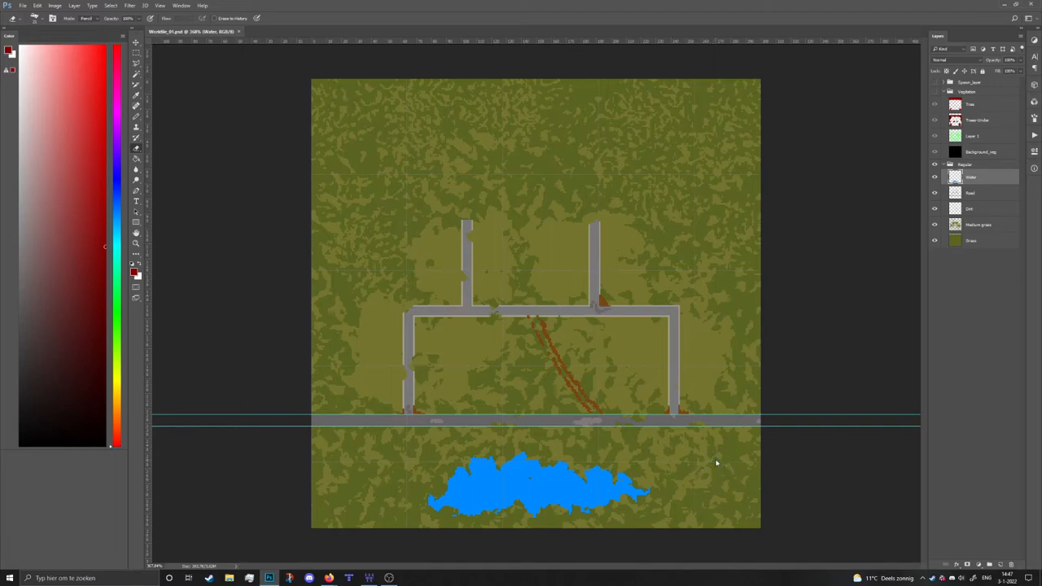
# Save the tile as a PNG, replacing the existing map image file.
pyautogui.press('ctrl+shift+s')
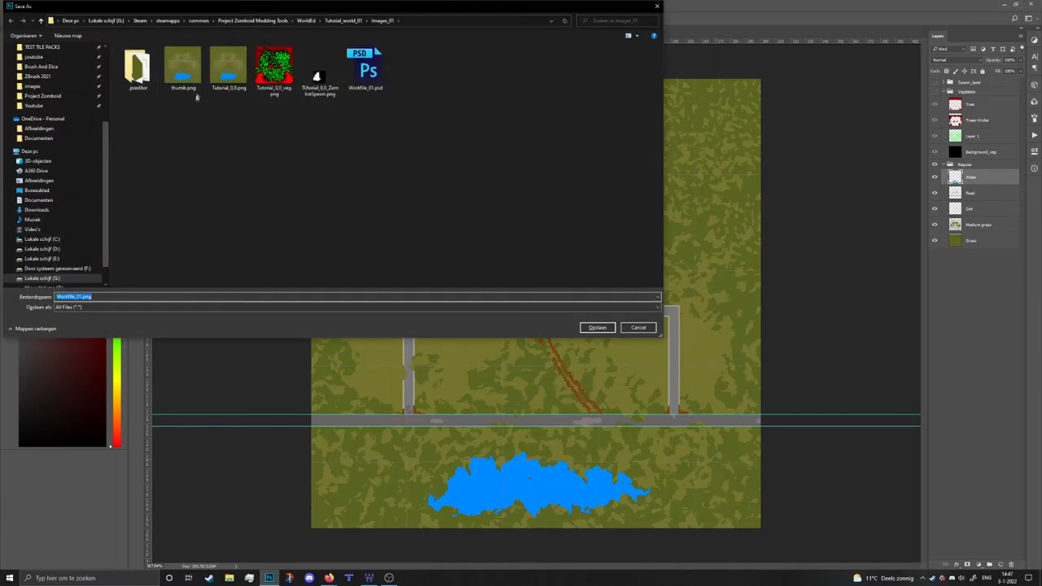
pyautogui.click(596, 327)
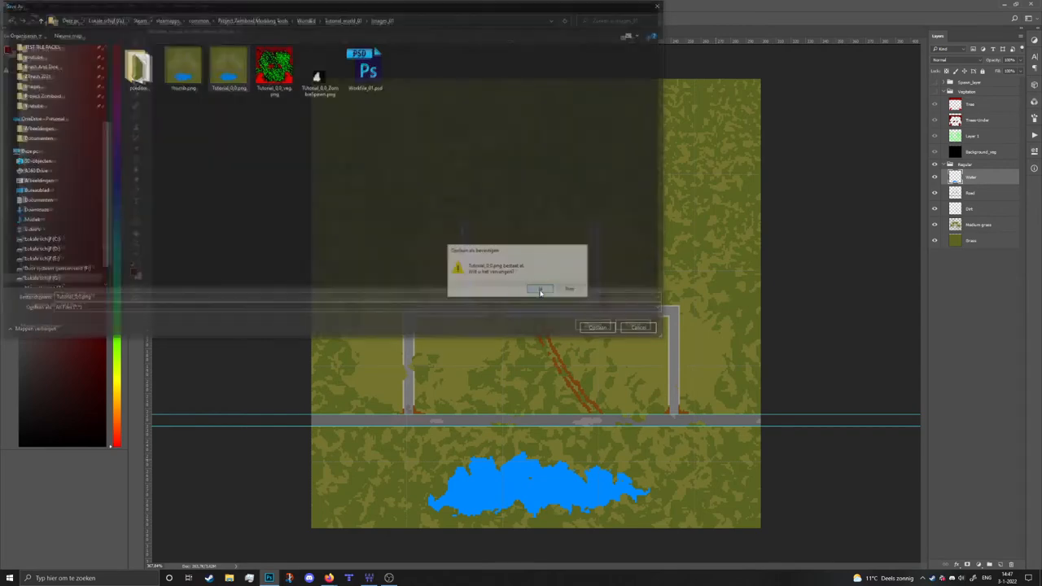
pyautogui.click(540, 290)
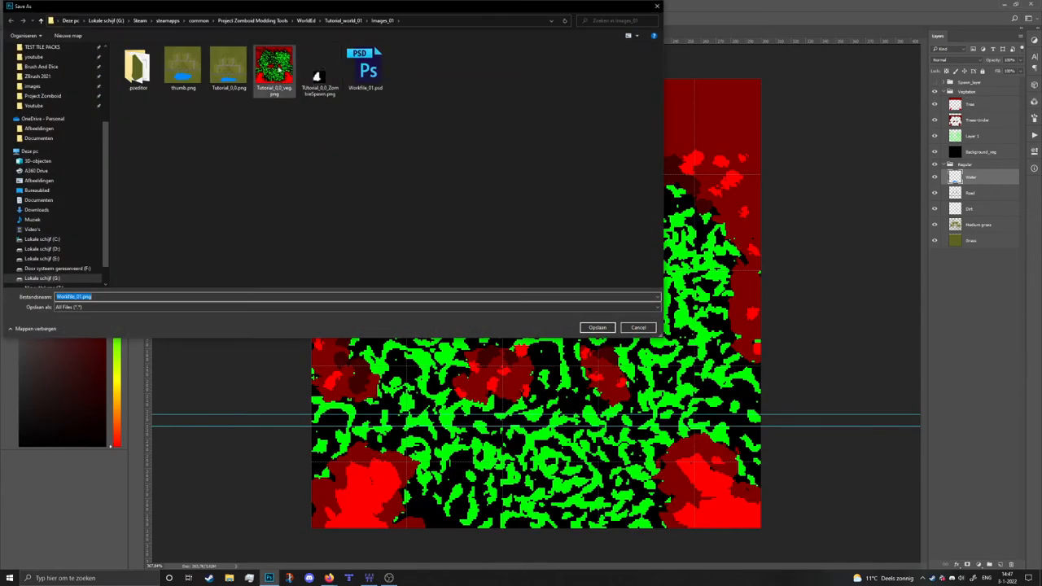
pyautogui.click(596, 327)
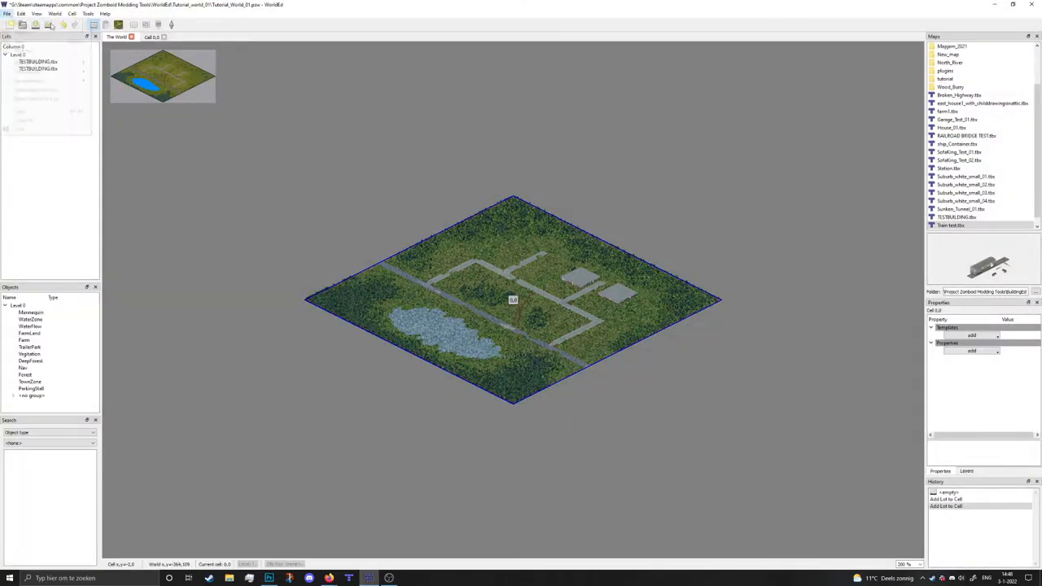
# Run BMP To TMX on the cell, dismiss the Finished message and inspect the result.
pyautogui.click(9, 13)
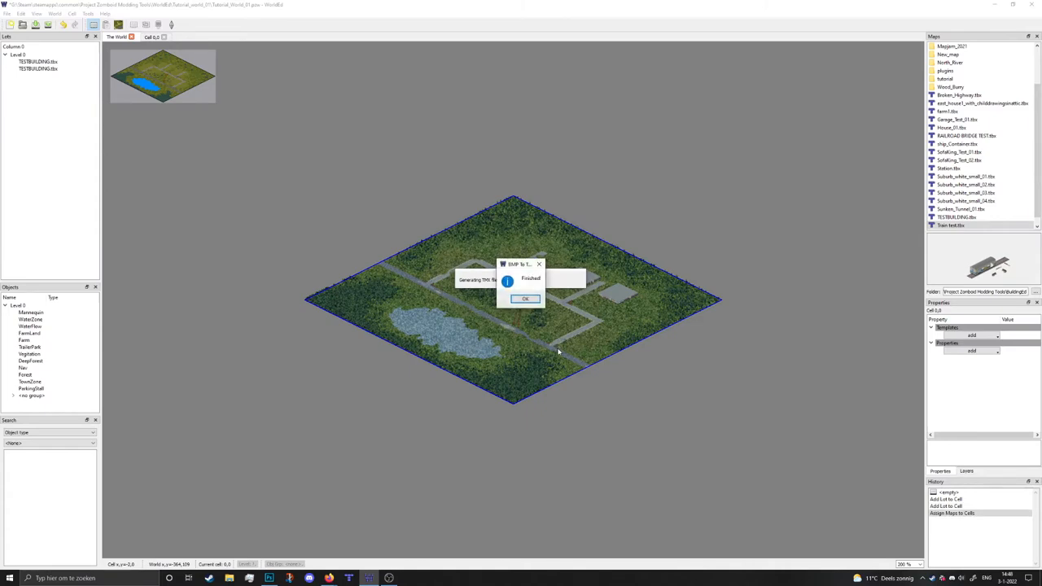
pyautogui.click(524, 299)
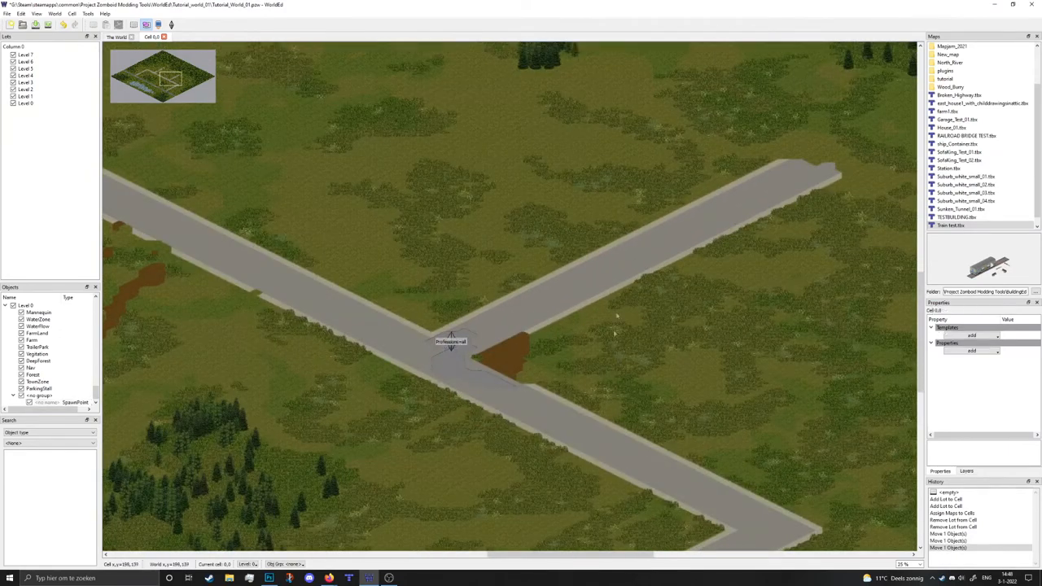
pyautogui.scroll(-3)
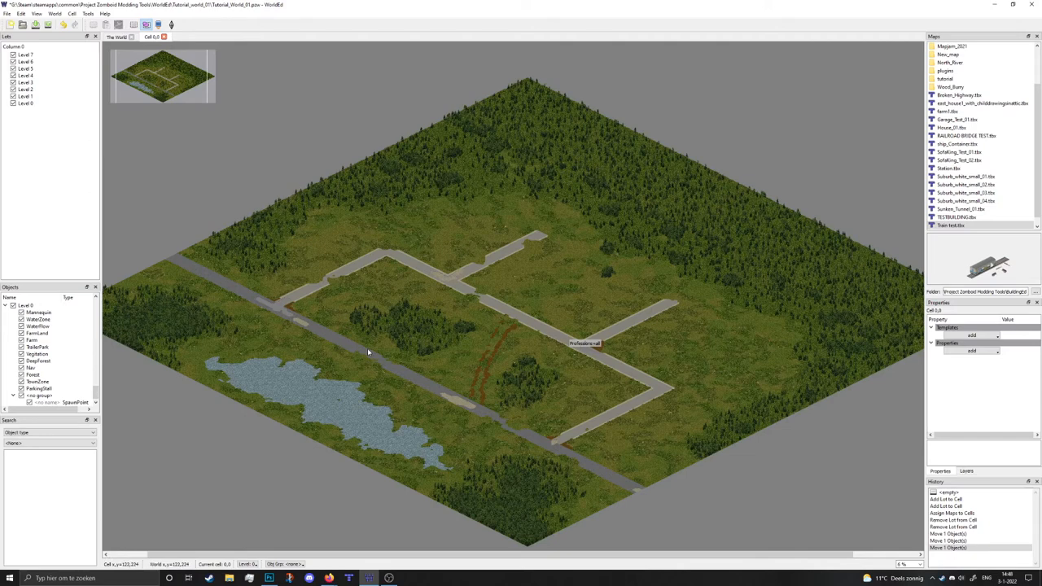
pyautogui.moveTo(482, 387)
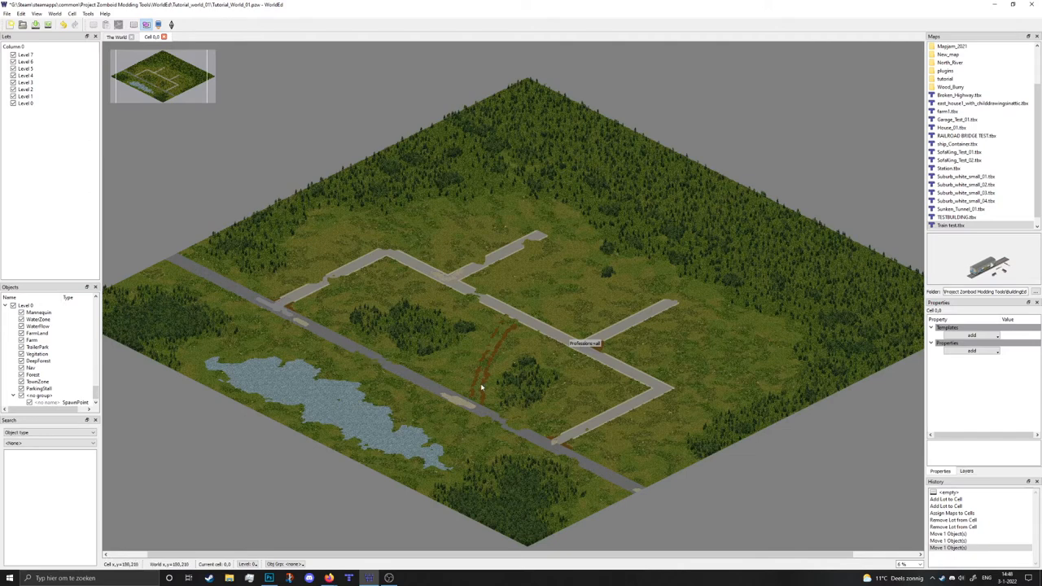
pyautogui.moveTo(400, 265)
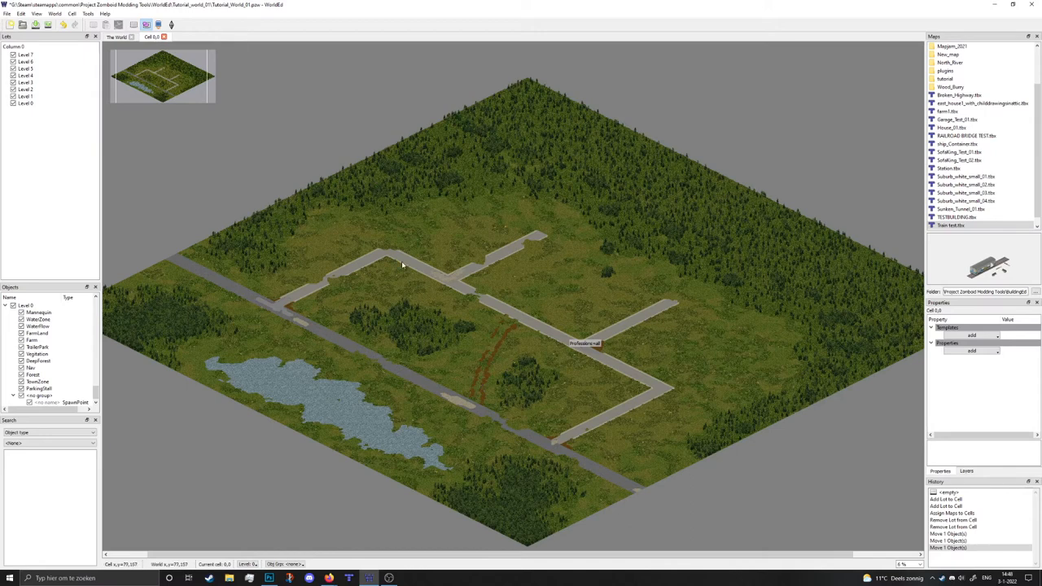
pyautogui.moveTo(613, 316)
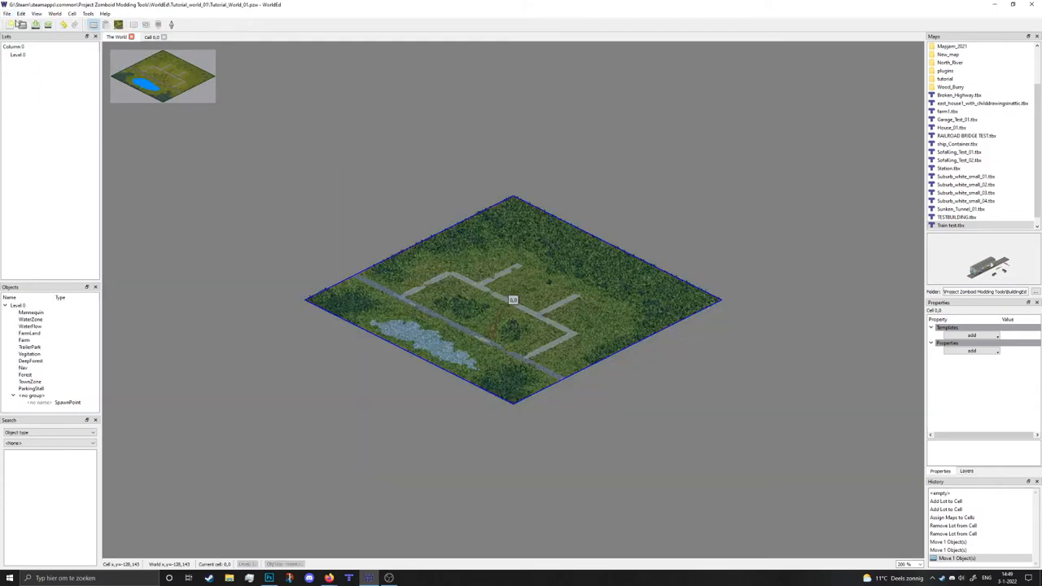
# Generate lots for all cells with World Origin set to 27.
pyautogui.click(6, 13)
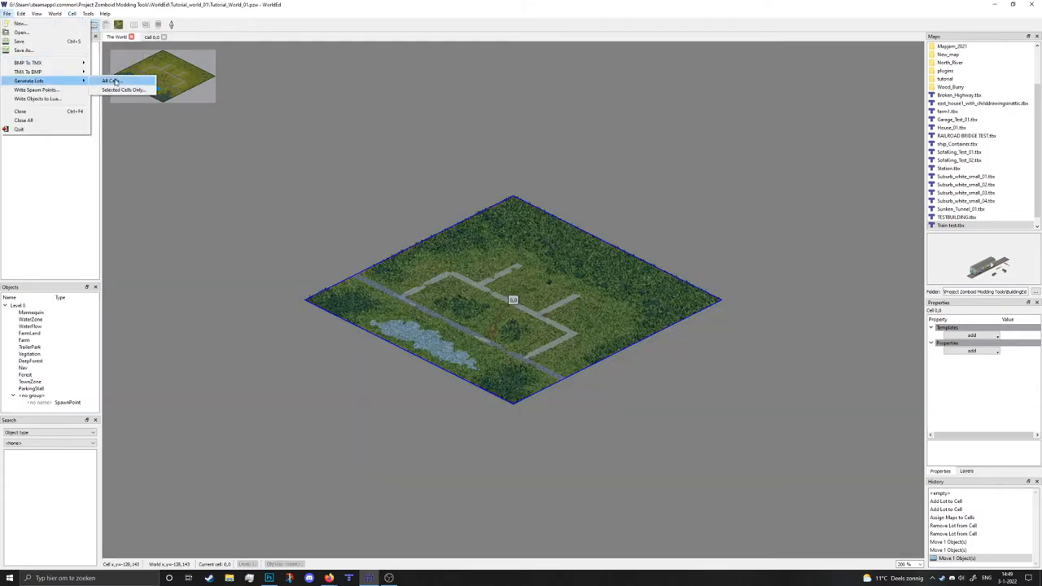
pyautogui.click(106, 82)
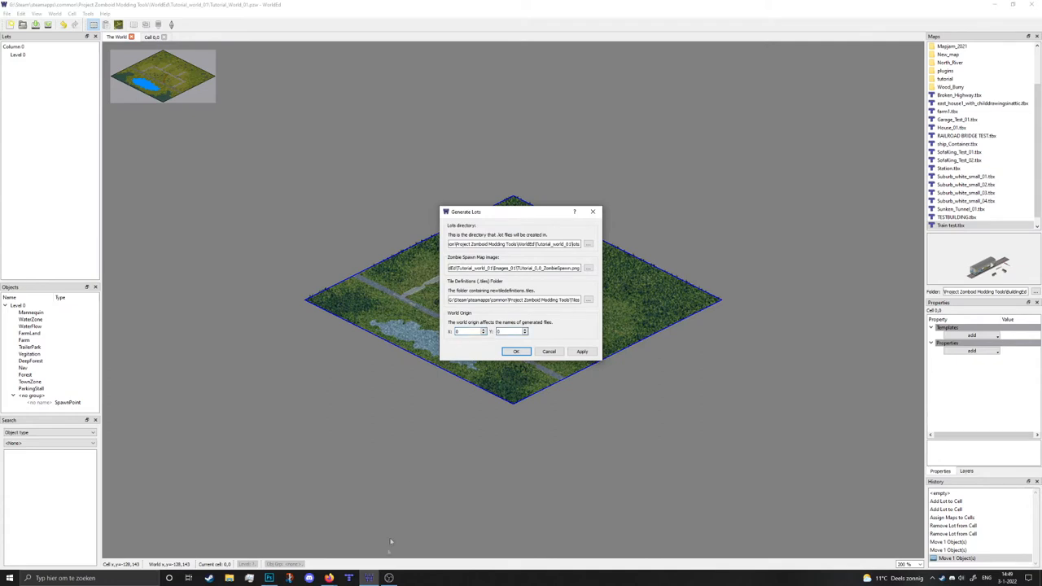
pyautogui.moveTo(508, 206)
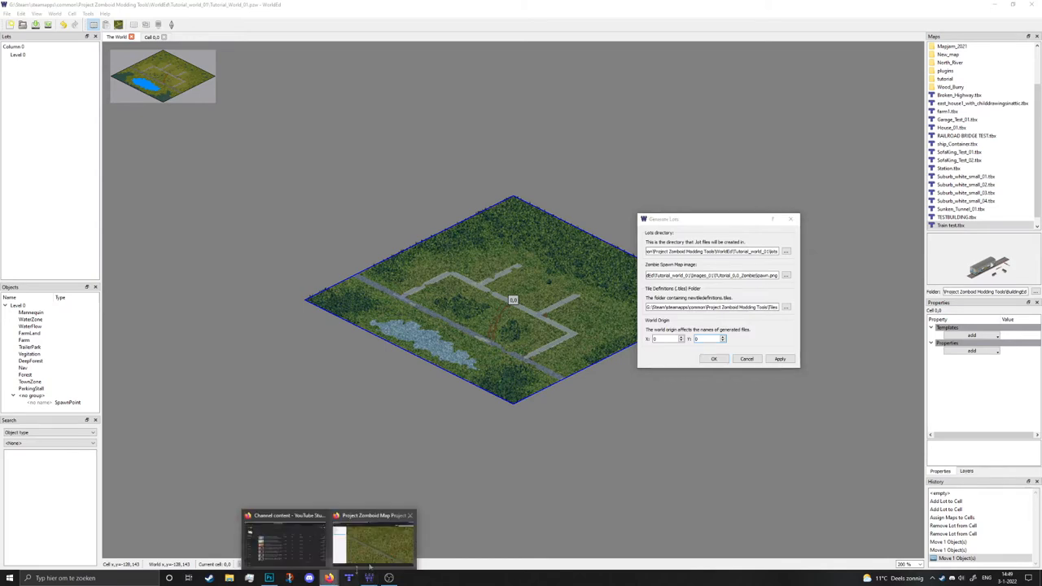
pyautogui.click(373, 538)
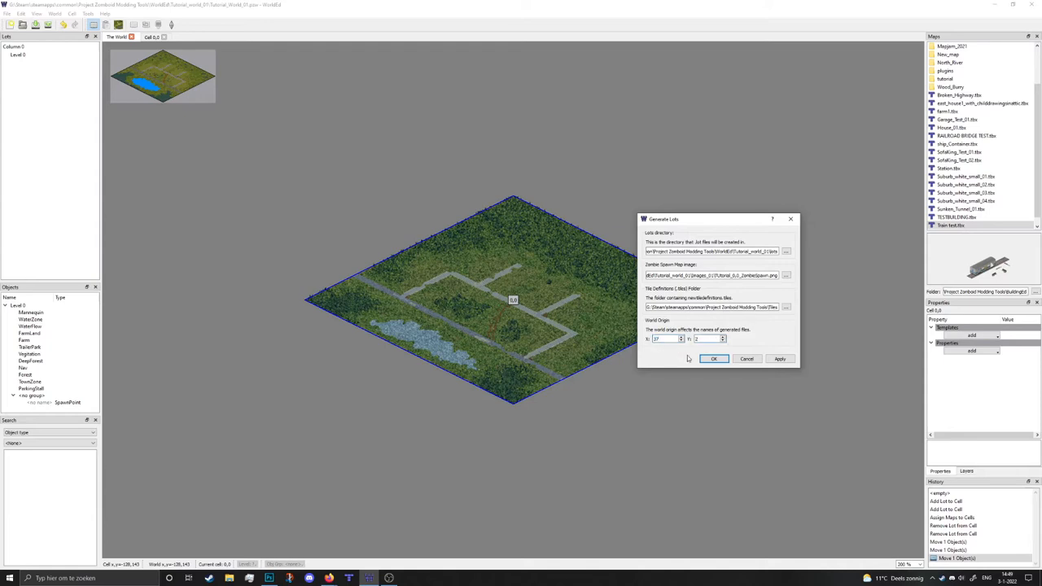
pyautogui.write('27')
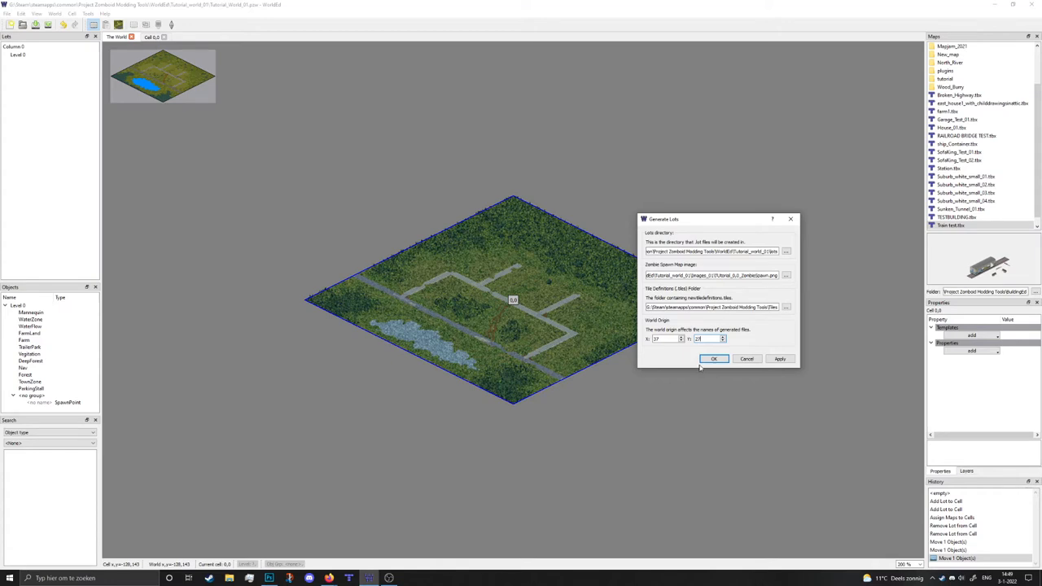
pyautogui.click(713, 360)
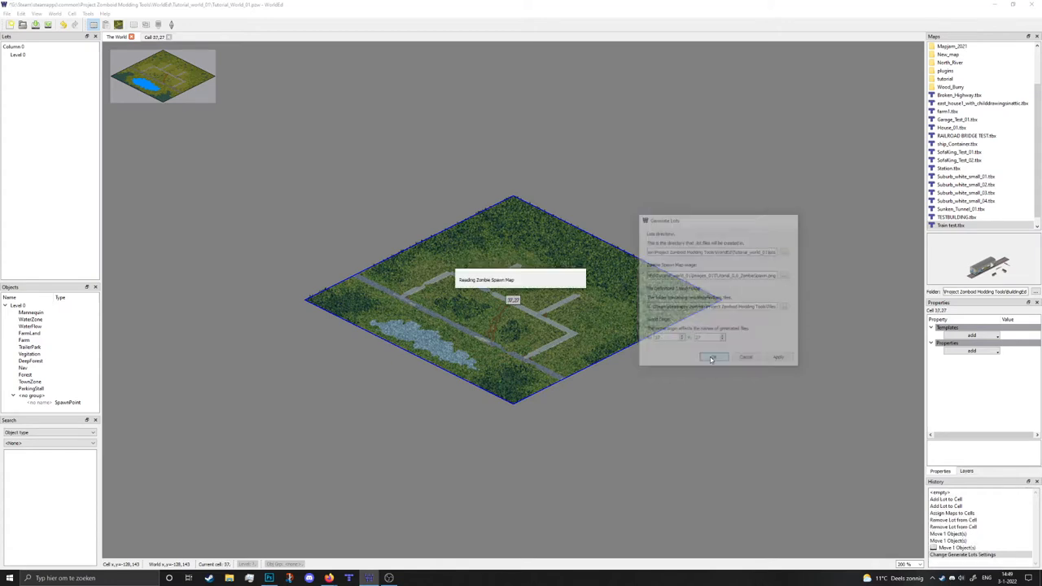
pyautogui.click(714, 358)
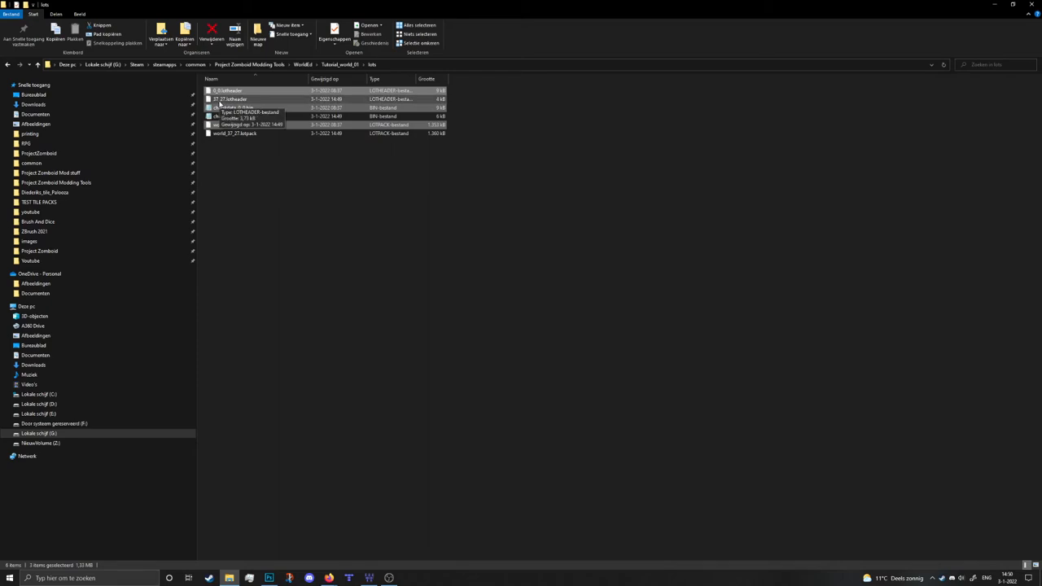
pyautogui.moveTo(439, 223)
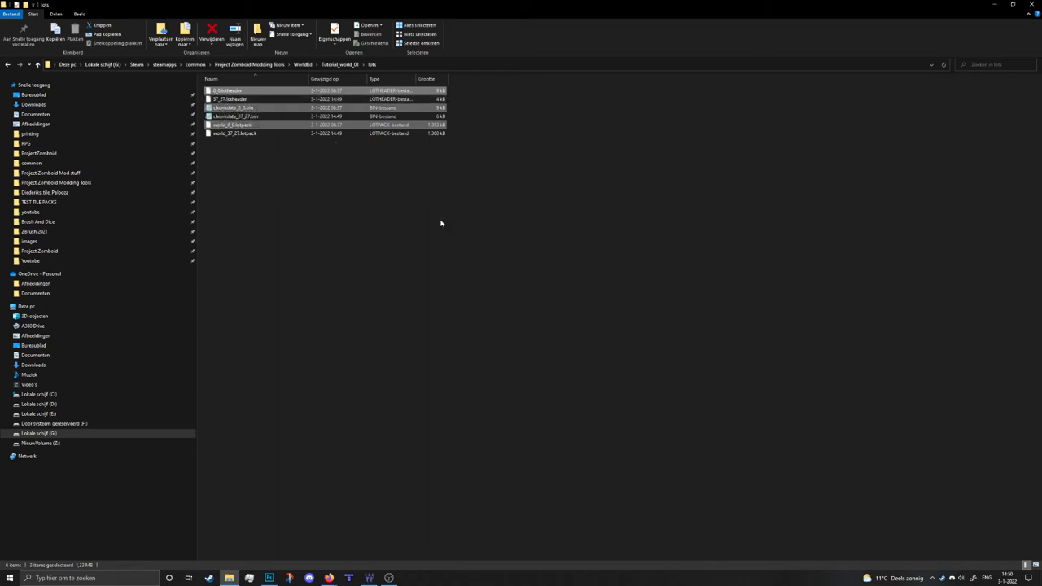
pyautogui.moveTo(440, 224)
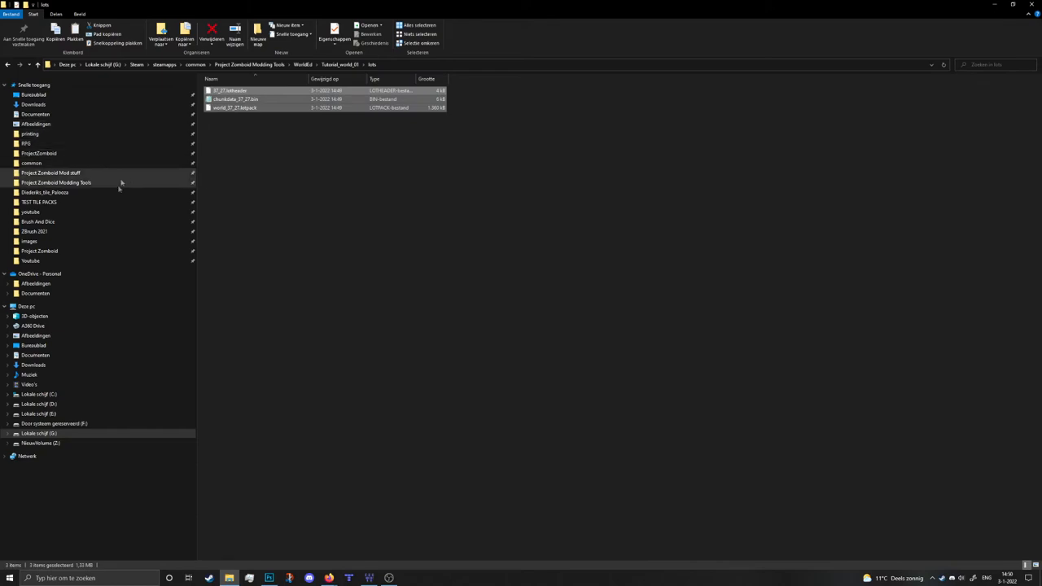
# Open the Zomboid mods folder from Quick Access.
pyautogui.doubleClick(236, 108)
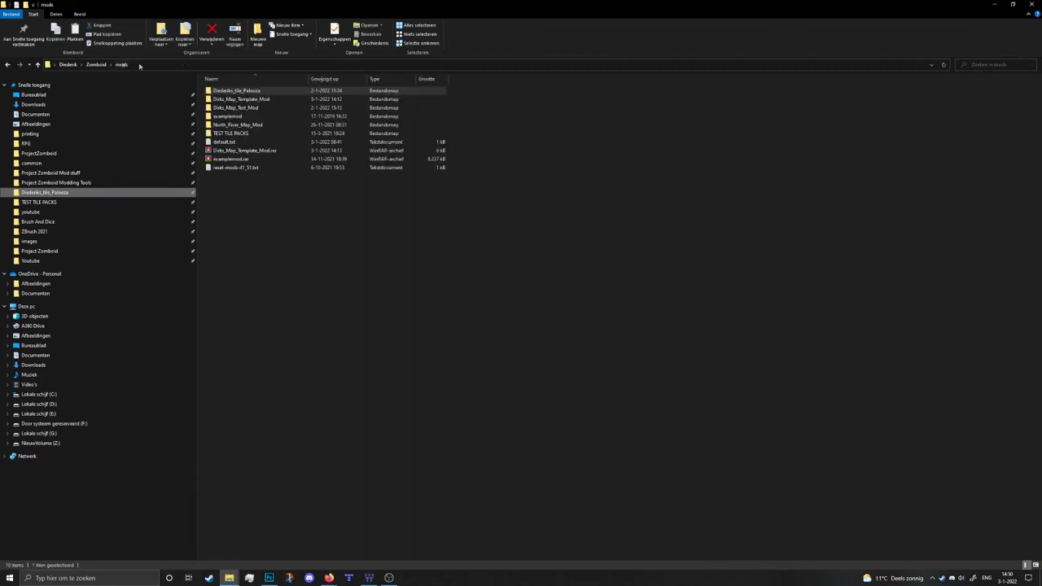
# Paste the new 27_27 lot files into the mod's media/maps/tutorialmap folder, replacing the existing files.
pyautogui.click(267, 99)
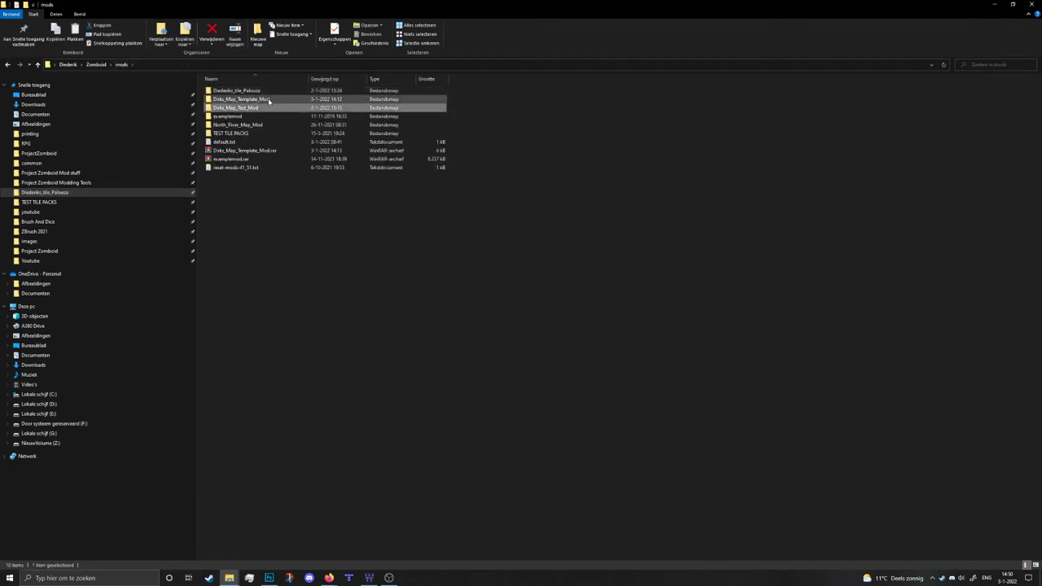
pyautogui.doubleClick(236, 108)
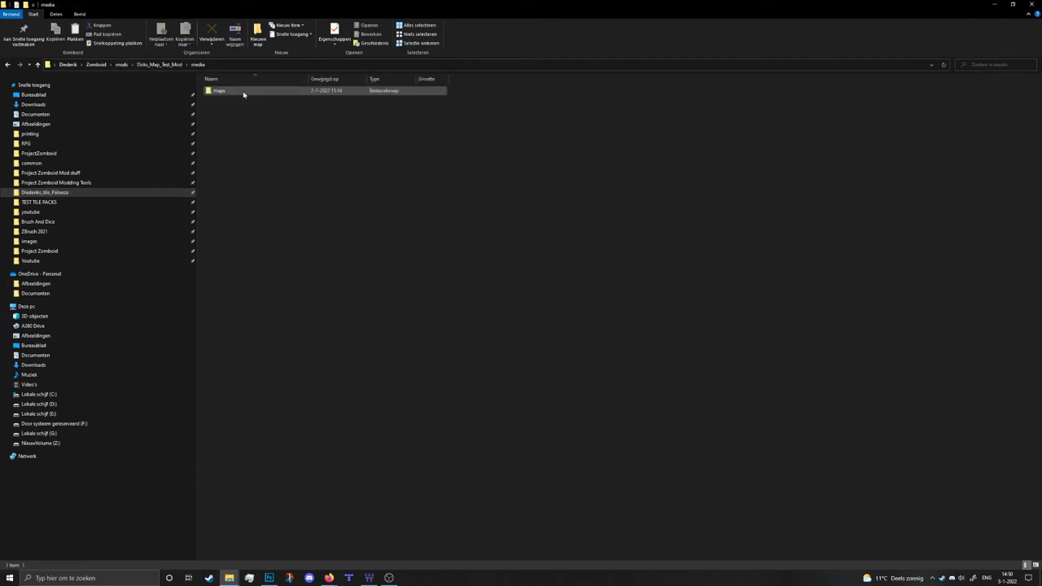
pyautogui.doubleClick(218, 91)
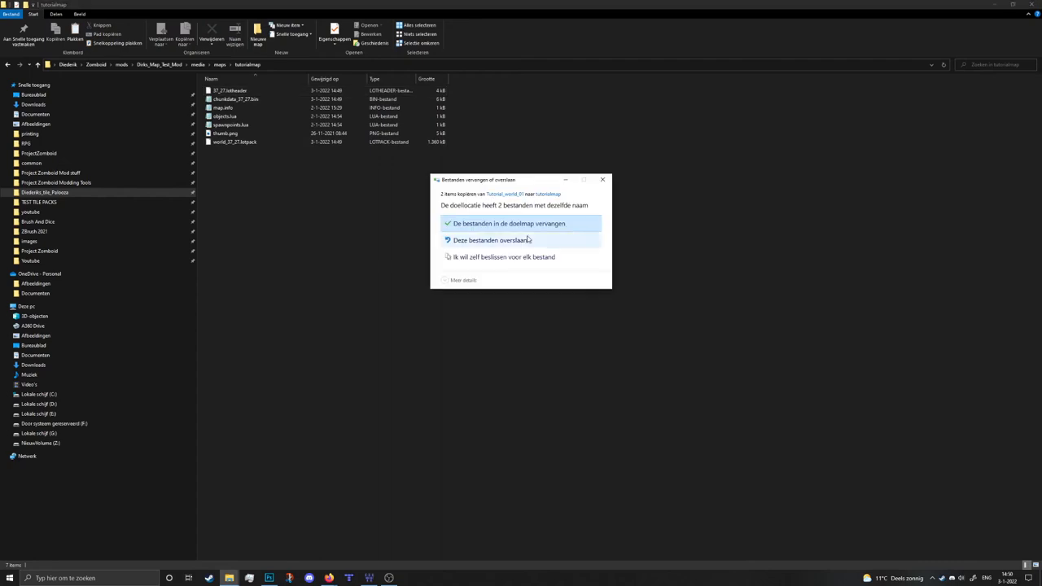
pyautogui.click(508, 224)
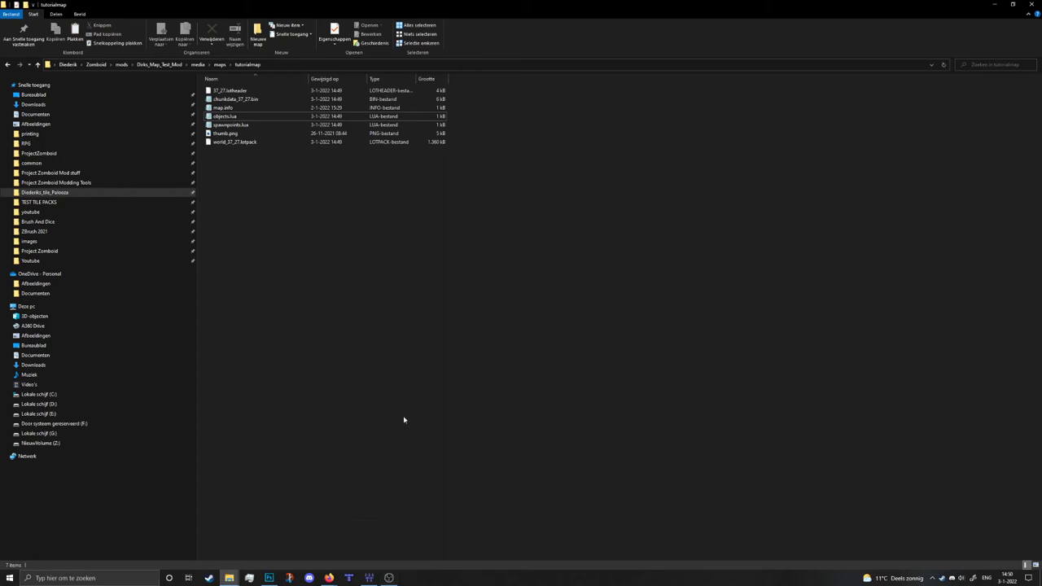
pyautogui.moveTo(401, 430)
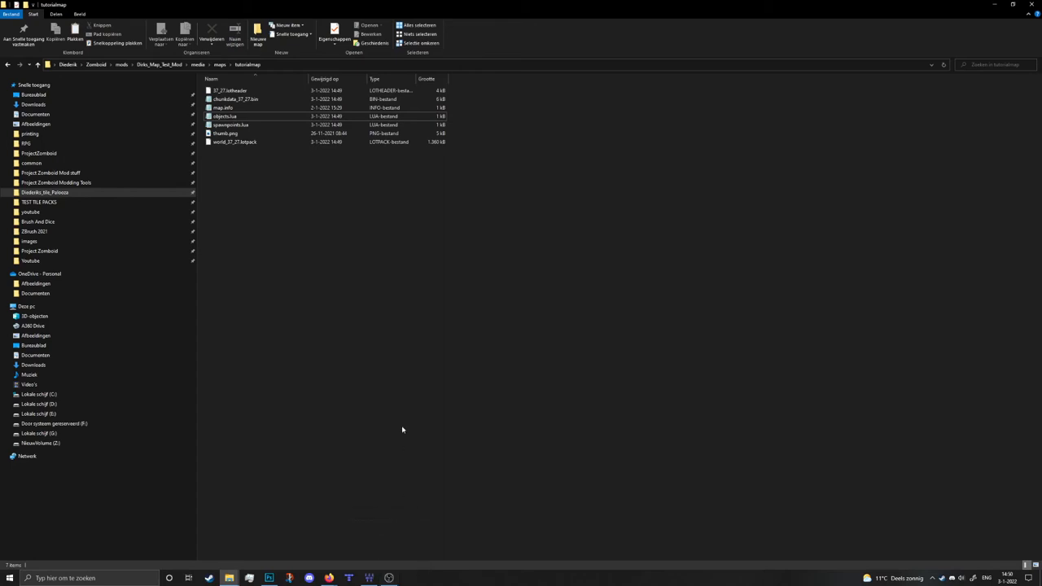